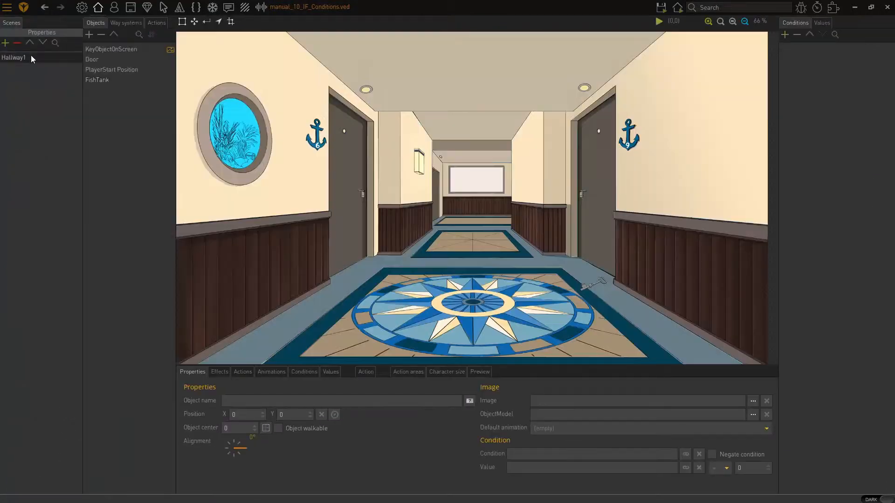
# Select the Hallway1 scene to reach its FishTank object
pyautogui.click(97, 80)
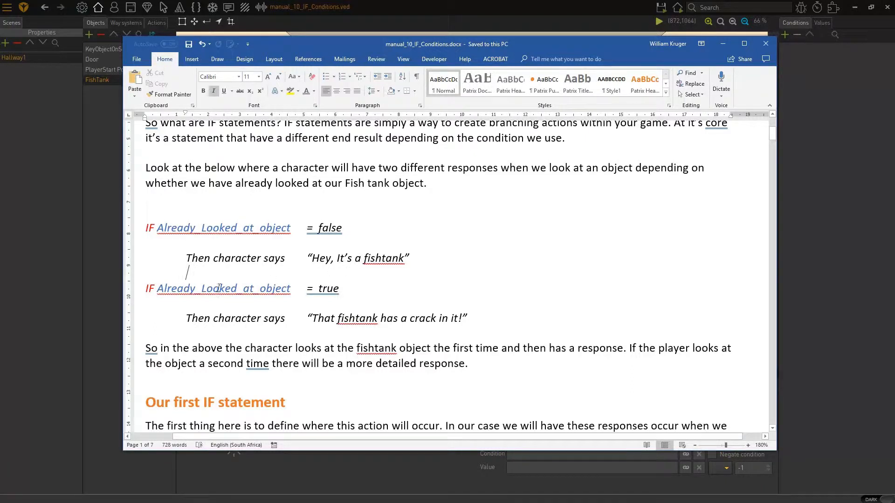
# Replace the second 'IF Already_Looked_at_object = true' line with ELSE and select the second response quote
pyautogui.moveTo(146, 288); pyautogui.dragTo(339, 288)
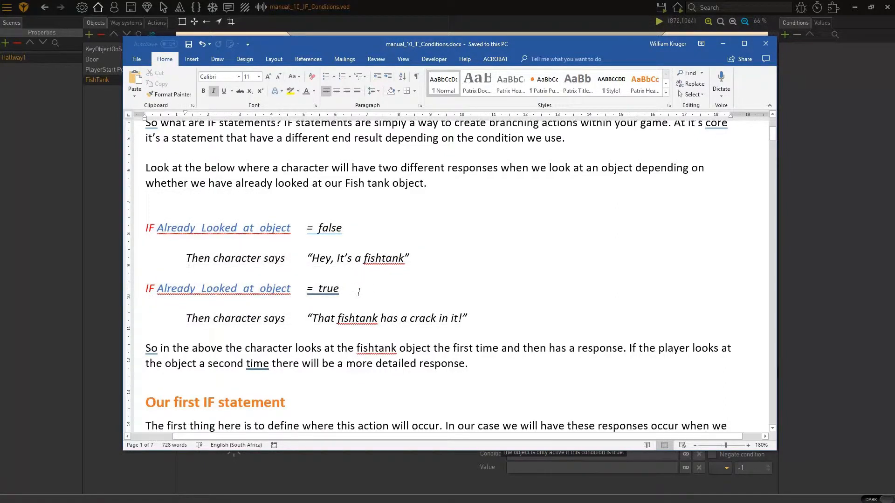
pyautogui.moveTo(145, 288); pyautogui.dragTo(347, 288)
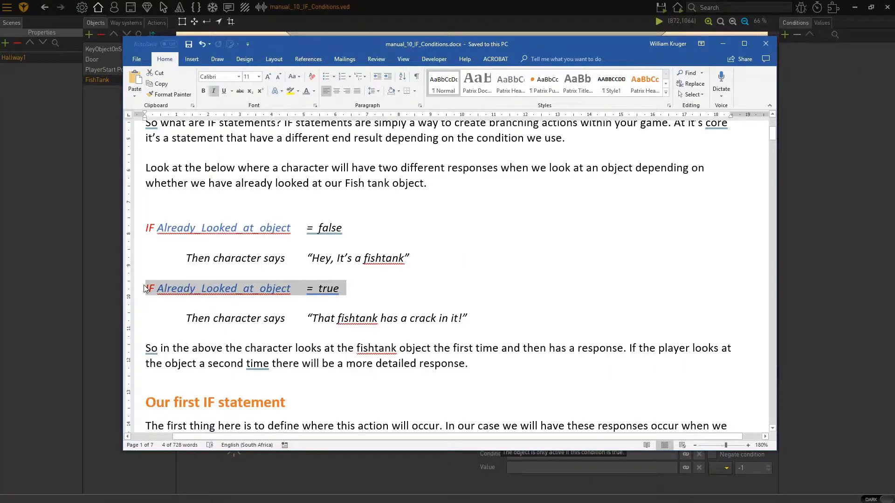
pyautogui.write('ELSE')
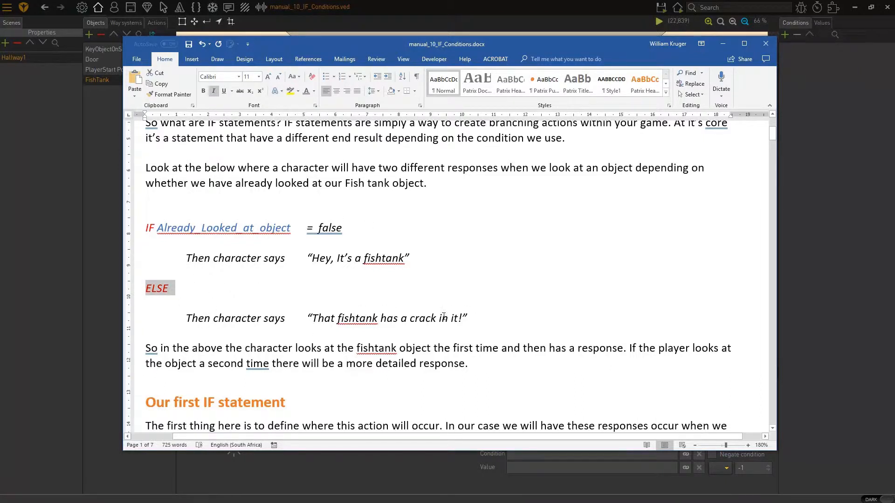
pyautogui.moveTo(309, 318); pyautogui.dragTo(467, 318)
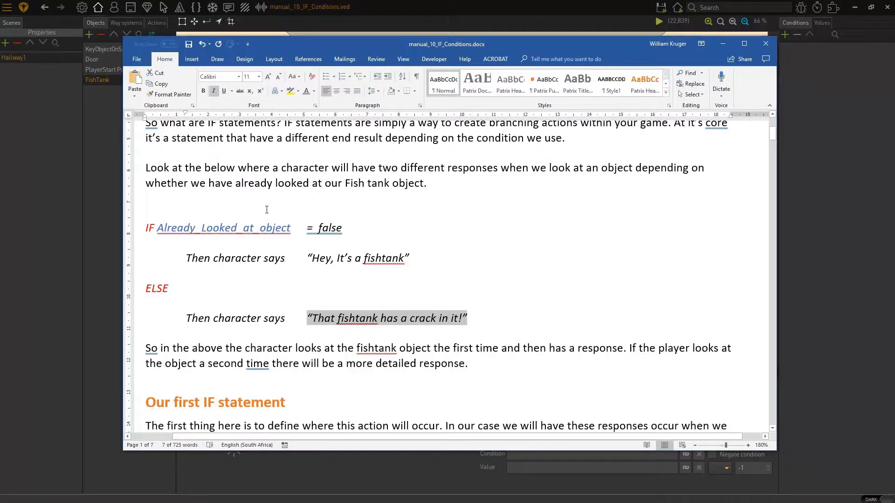
pyautogui.moveTo(362, 49)
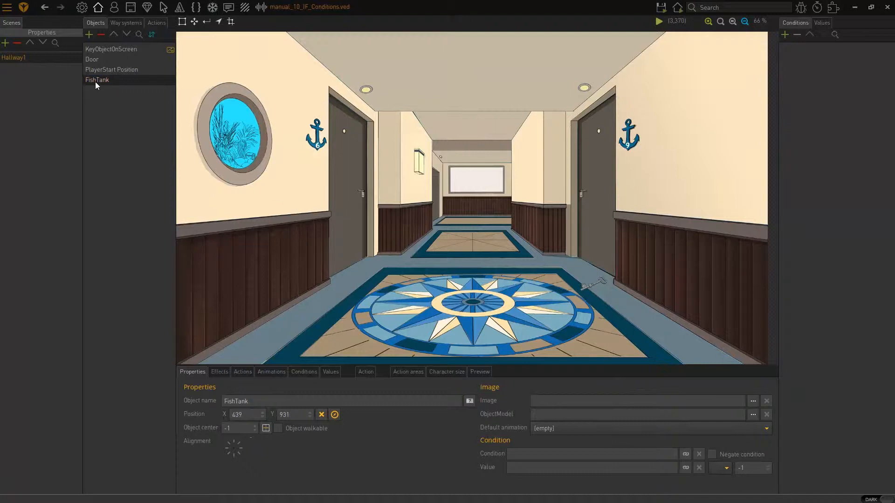
# Add a FishTank action triggered by the Look command executed on the object
pyautogui.click(242, 372)
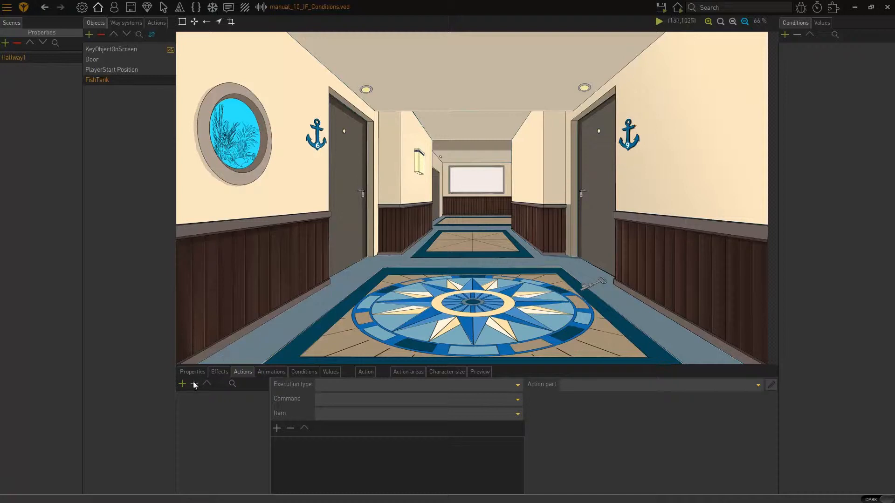
pyautogui.moveTo(182, 384)
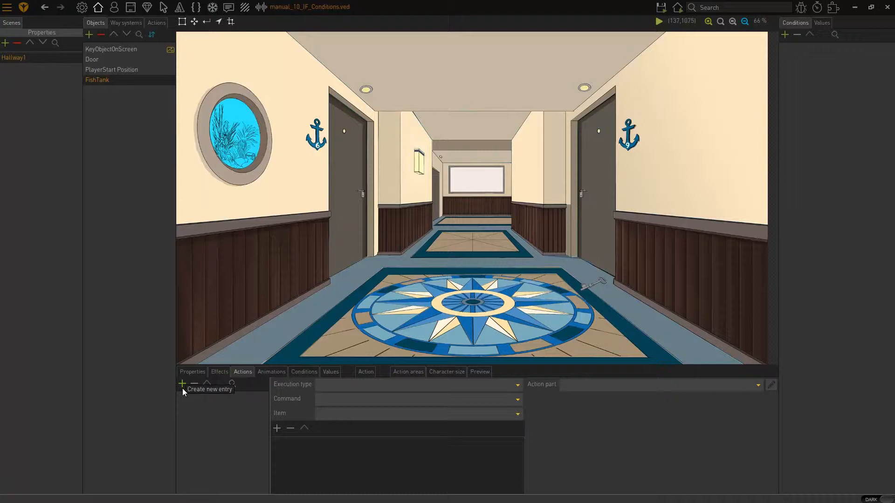
pyautogui.click(182, 384)
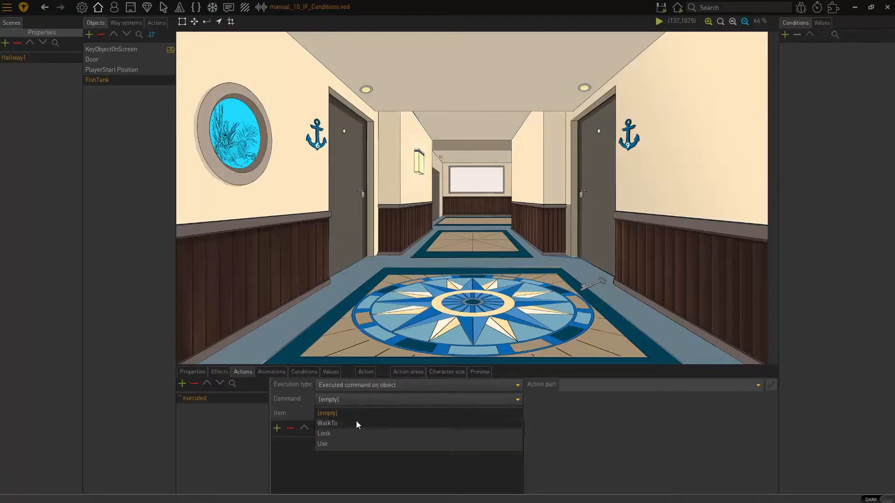
pyautogui.click(324, 433)
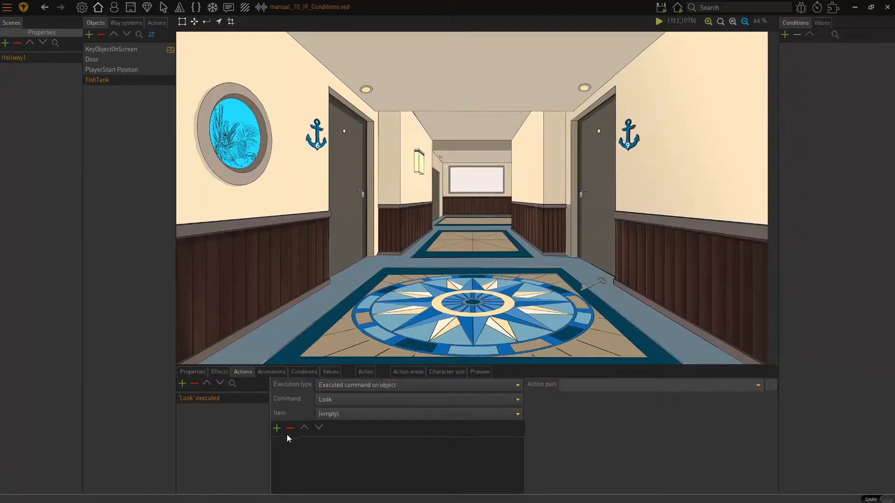
pyautogui.click(276, 428)
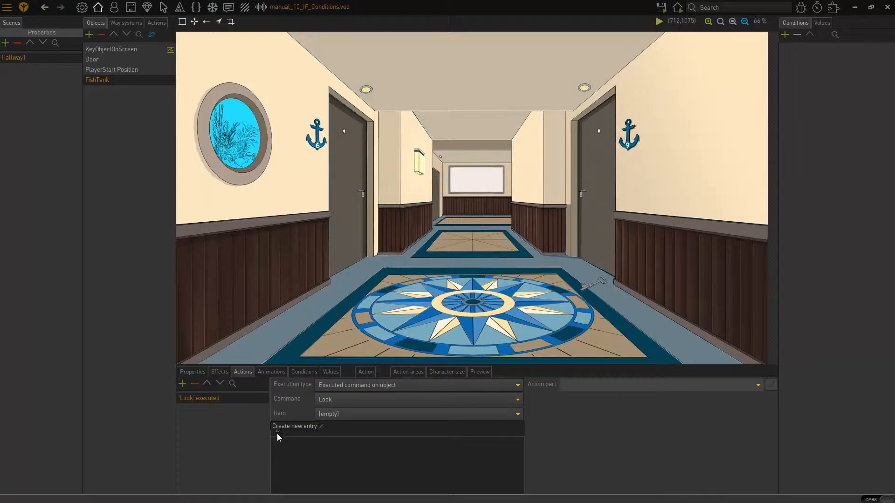
# Start adding an action part and browse the condition/IF category
pyautogui.click(294, 426)
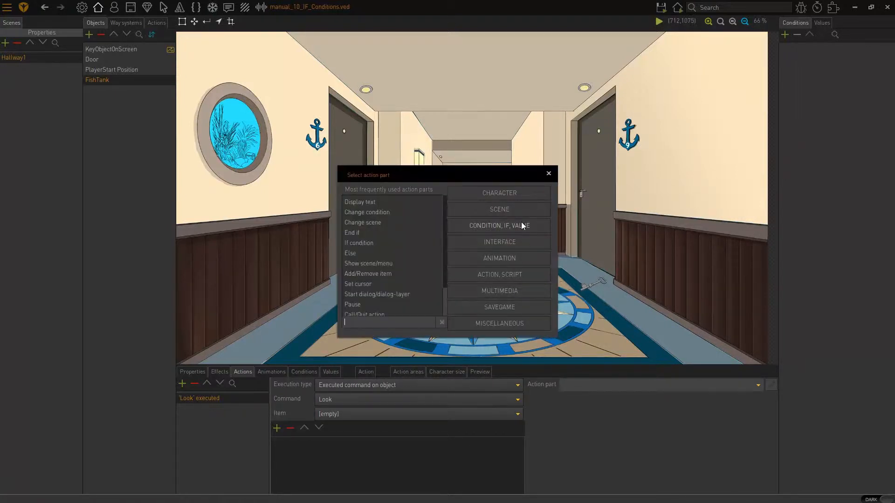
pyautogui.click(499, 226)
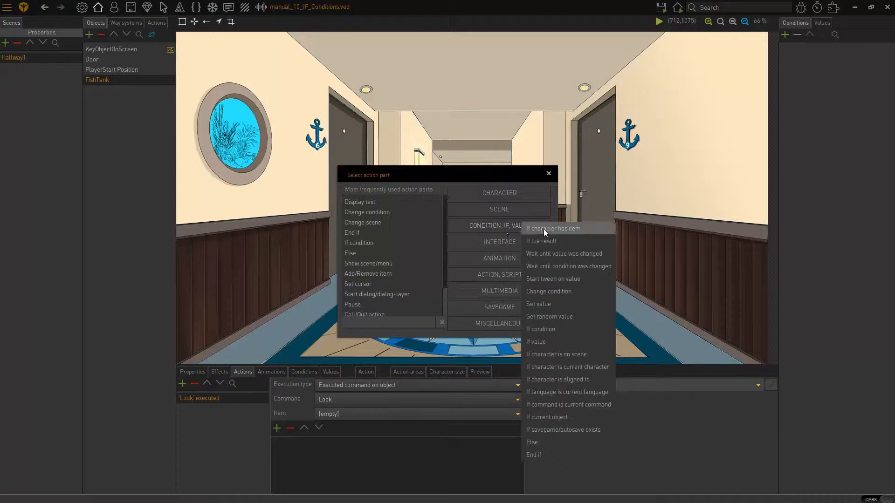
pyautogui.moveTo(554, 231)
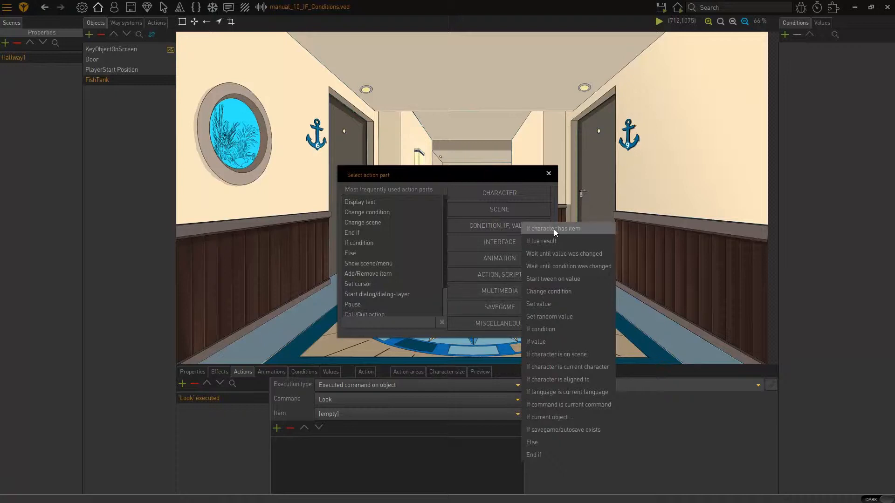
pyautogui.moveTo(571, 347)
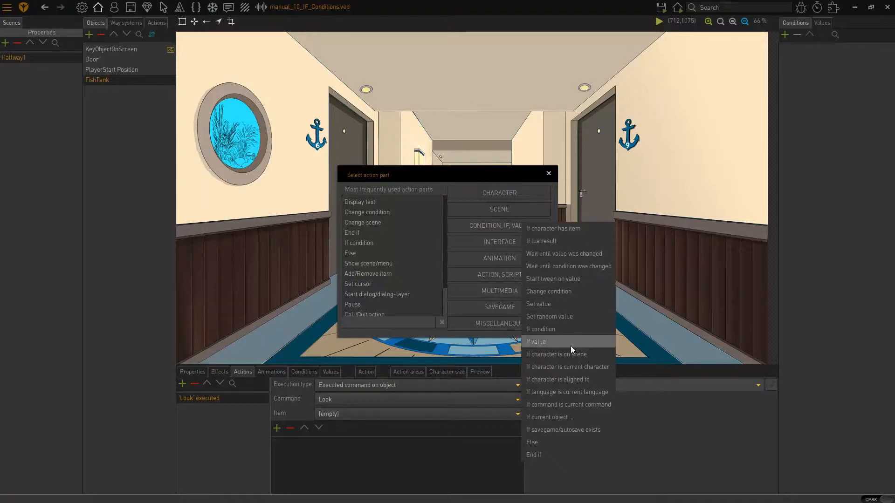
pyautogui.moveTo(569, 332)
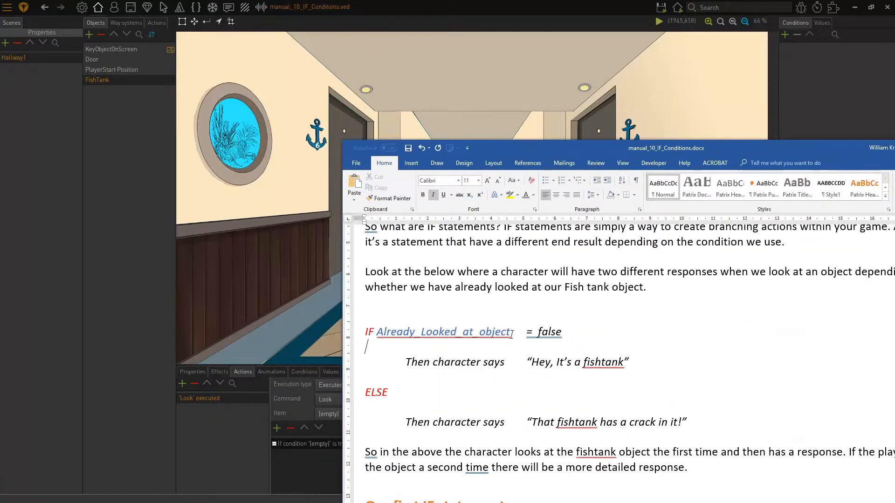
# Select the condition name Already_Looked_at_object in the notes
pyautogui.doubleClick(442, 332)
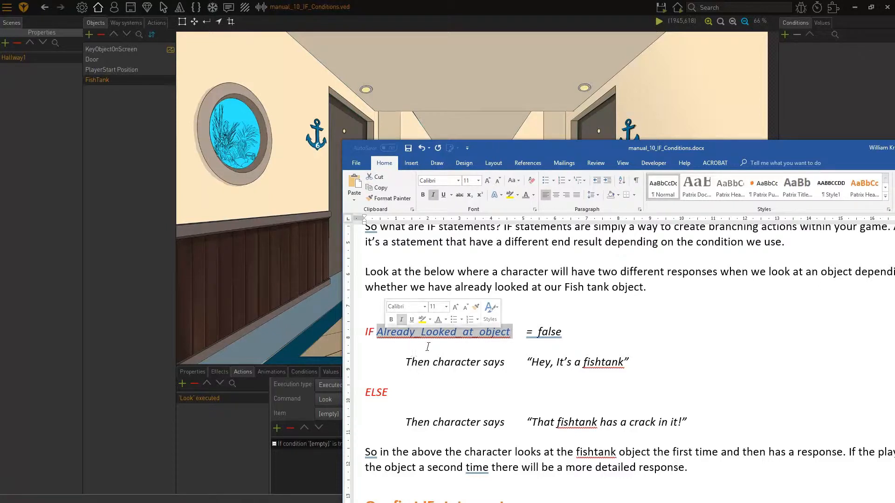
pyautogui.moveTo(429, 347)
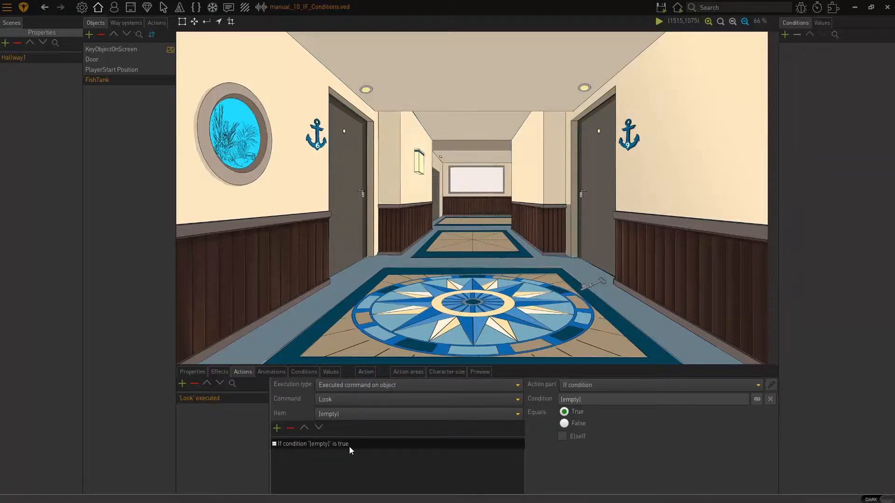
pyautogui.moveTo(603, 451)
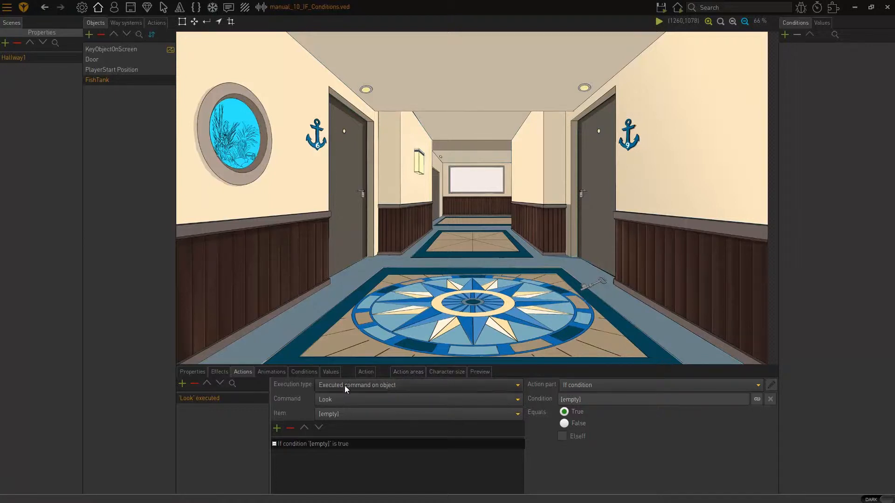
pyautogui.moveTo(309, 377)
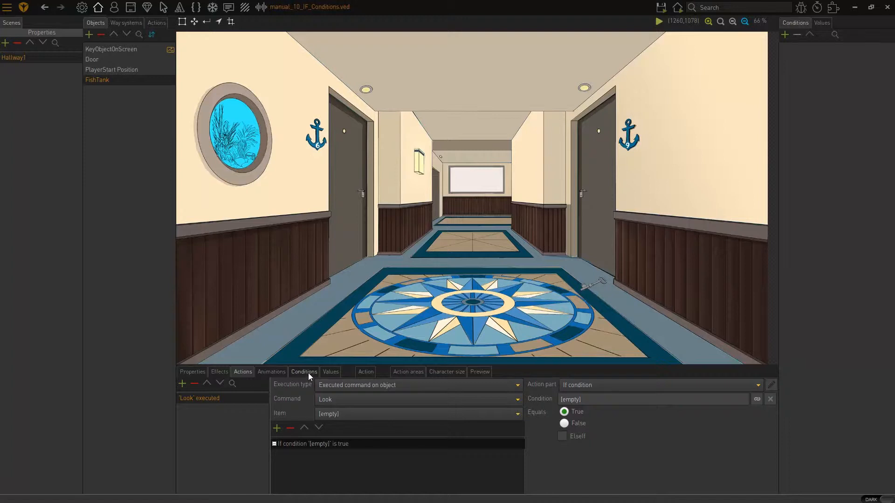
# Create a FishTank condition named Already_Looked_at_object starting as False
pyautogui.click(181, 384)
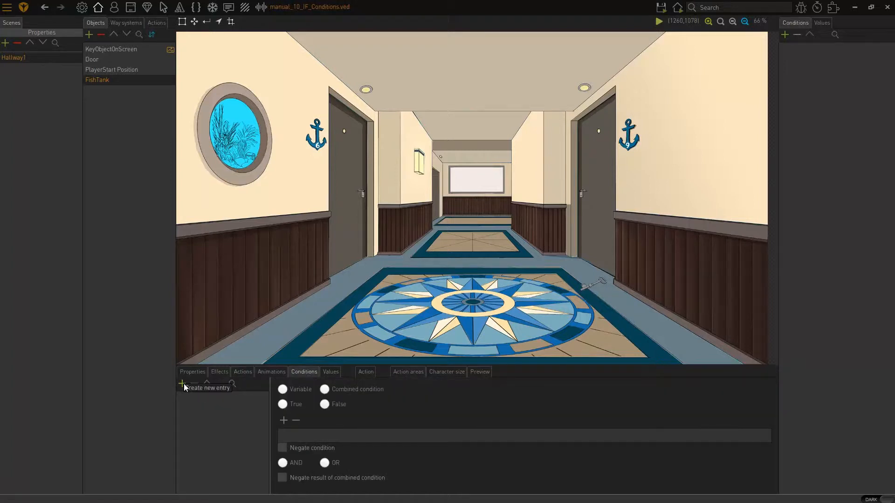
pyautogui.click(182, 384)
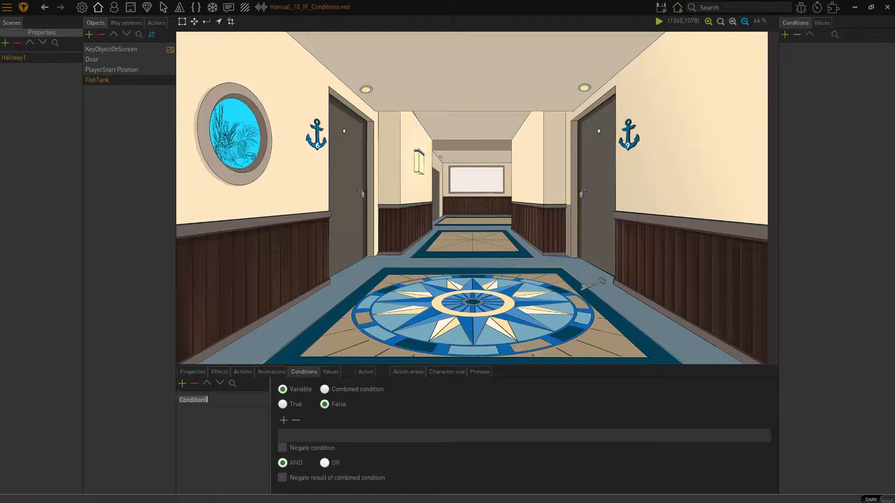
pyautogui.write('Already_Looked_at_object')
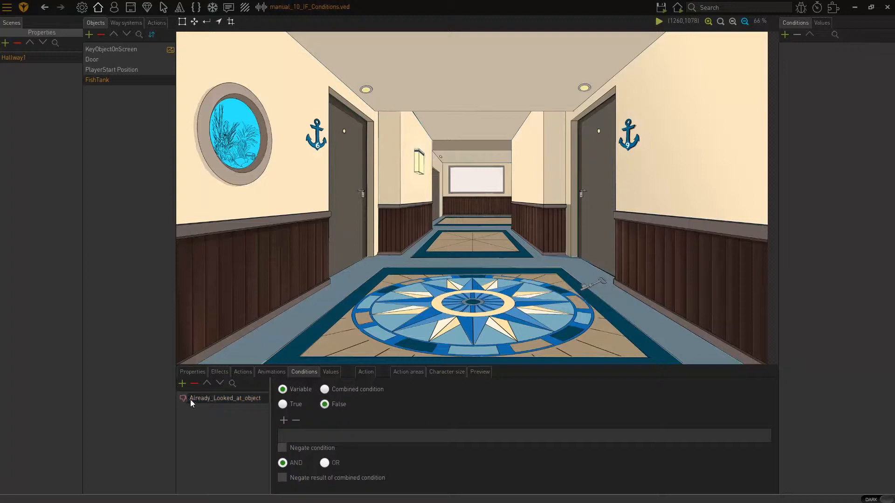
pyautogui.moveTo(258, 405)
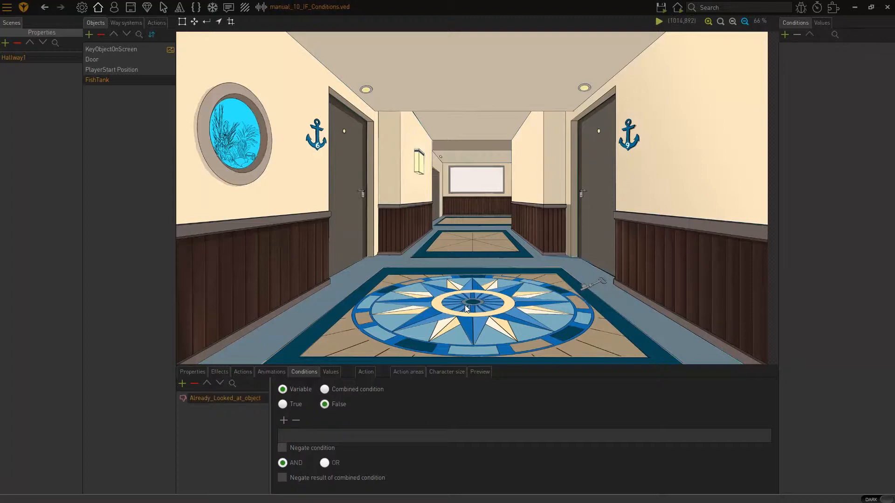
pyautogui.moveTo(490, 311)
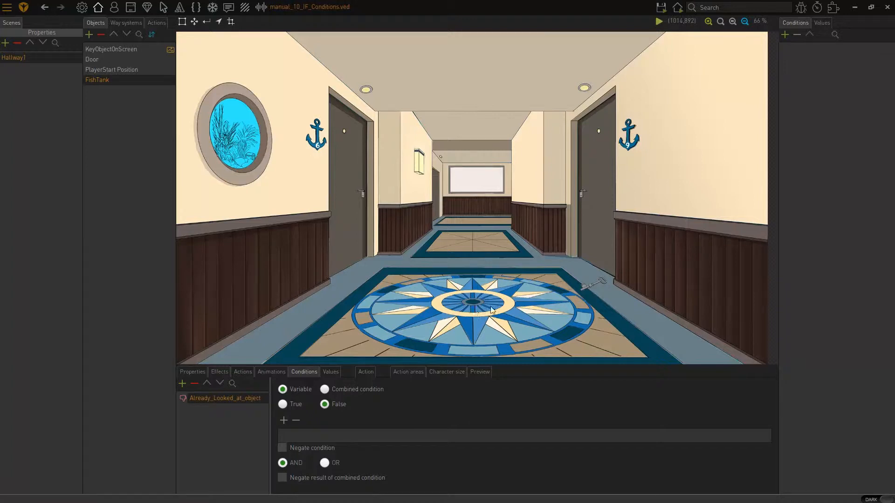
pyautogui.click(282, 403)
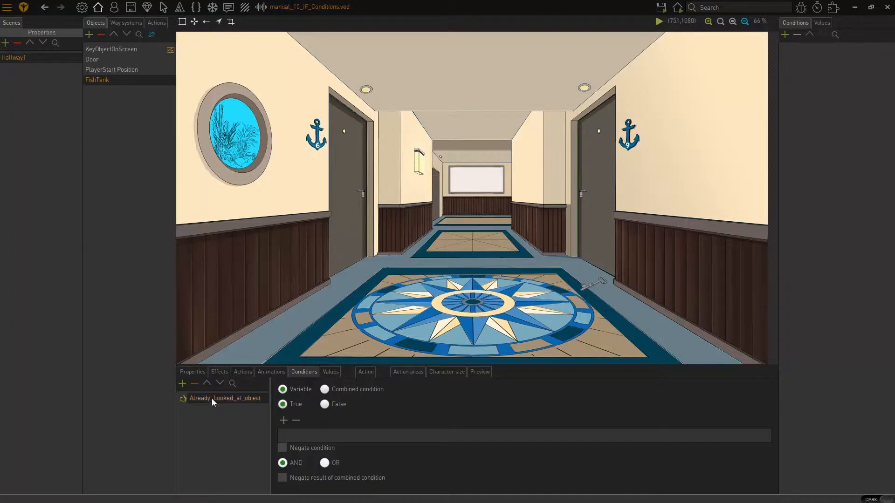
pyautogui.moveTo(206, 407)
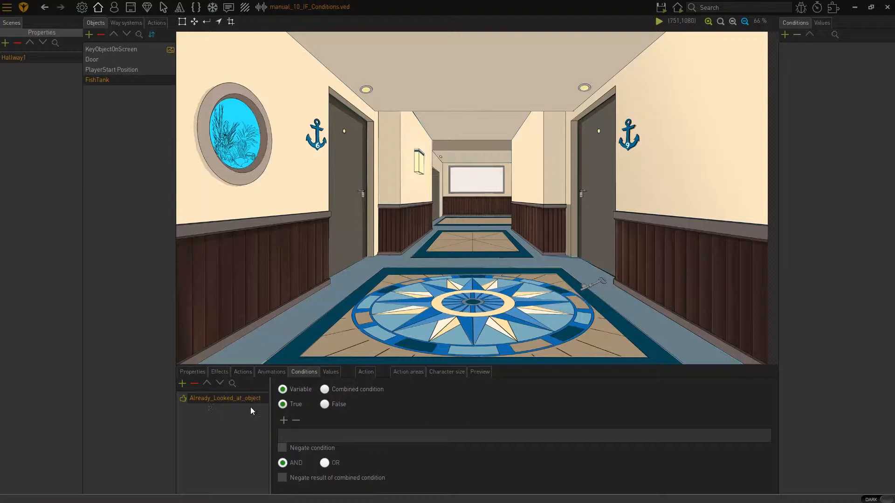
pyautogui.click(325, 404)
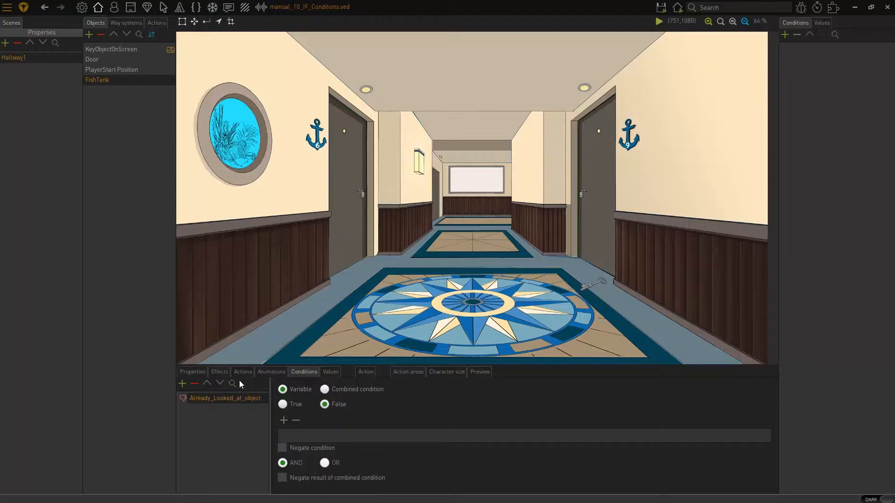
pyautogui.click(242, 372)
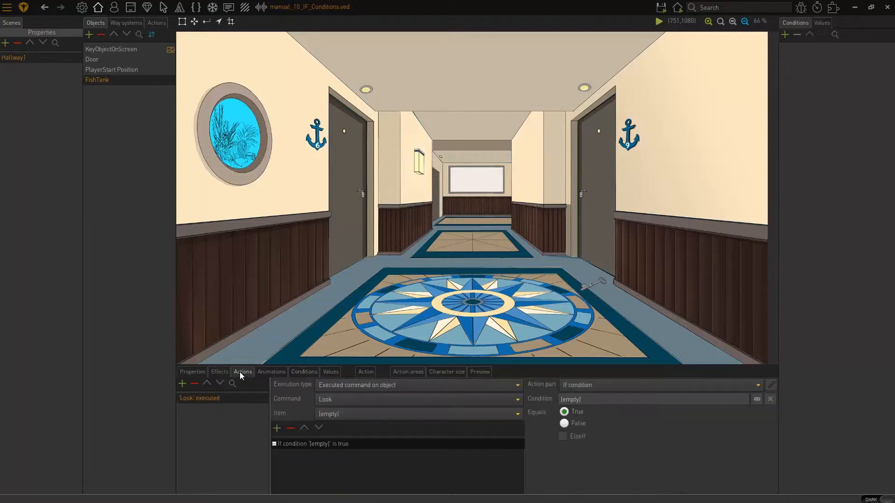
pyautogui.moveTo(285, 461)
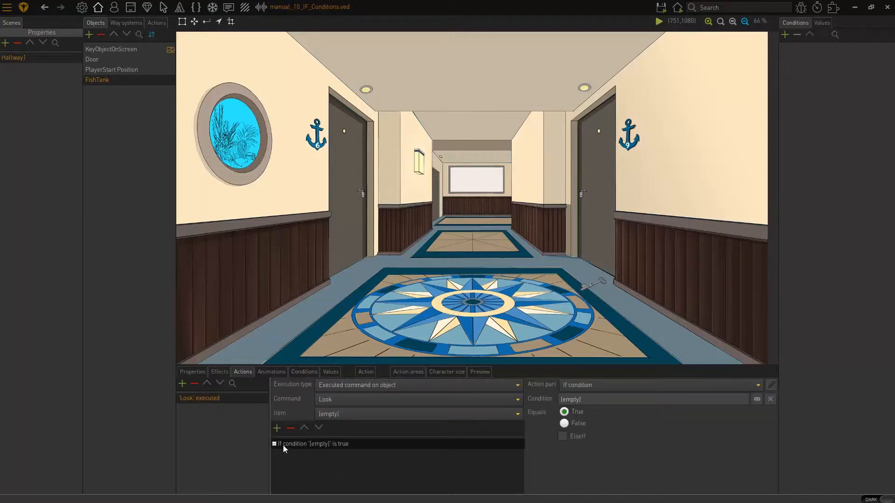
pyautogui.moveTo(373, 453)
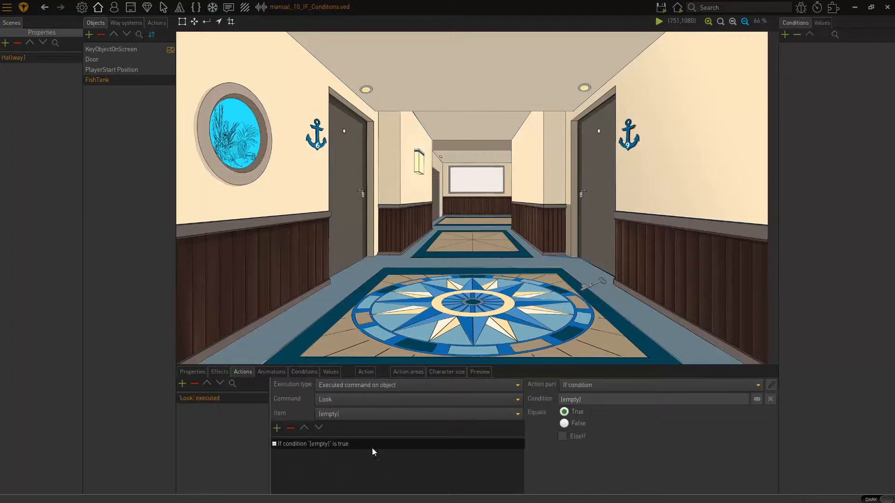
pyautogui.moveTo(322, 462)
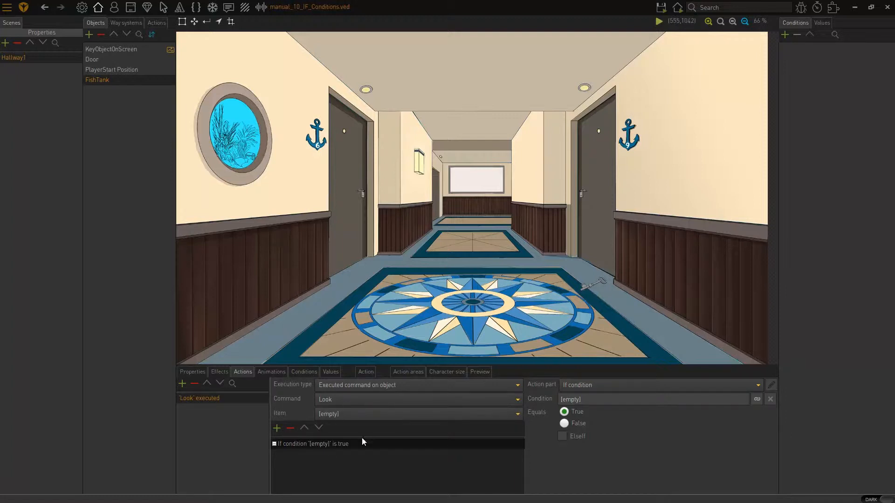
pyautogui.moveTo(757, 399)
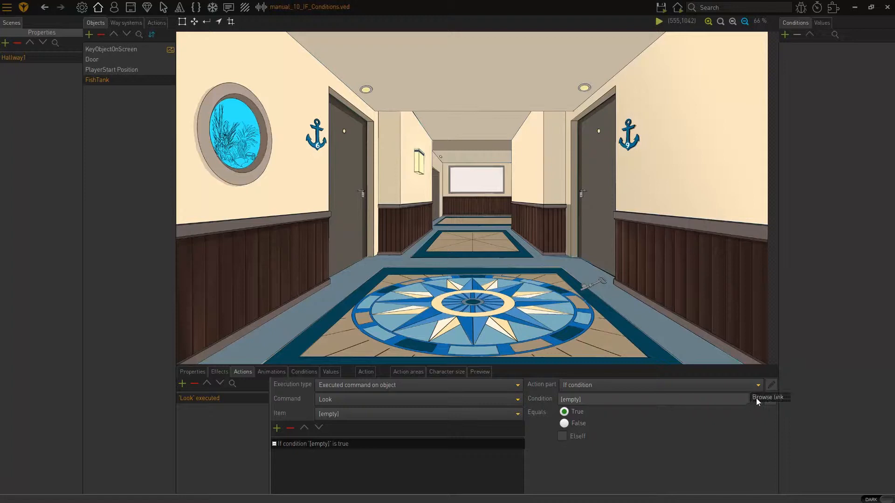
# Link the If part to Already_Looked_at_object equals False and begin the next action part
pyautogui.click(757, 399)
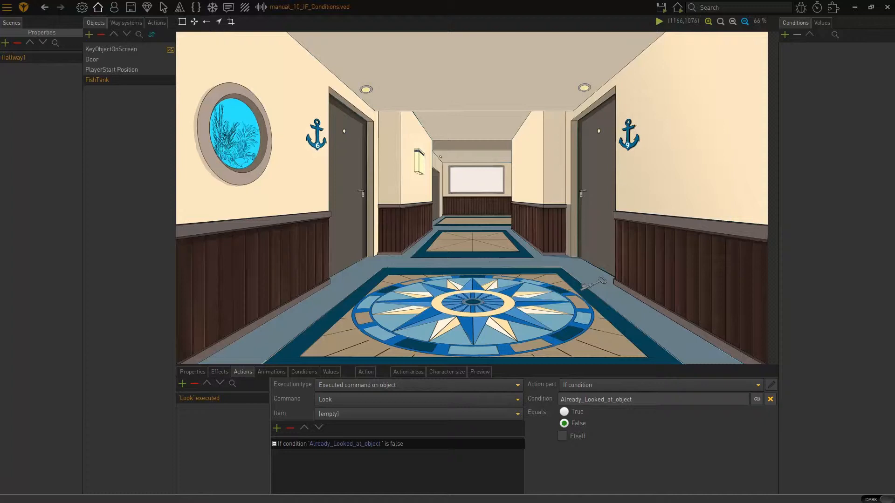
pyautogui.click(276, 428)
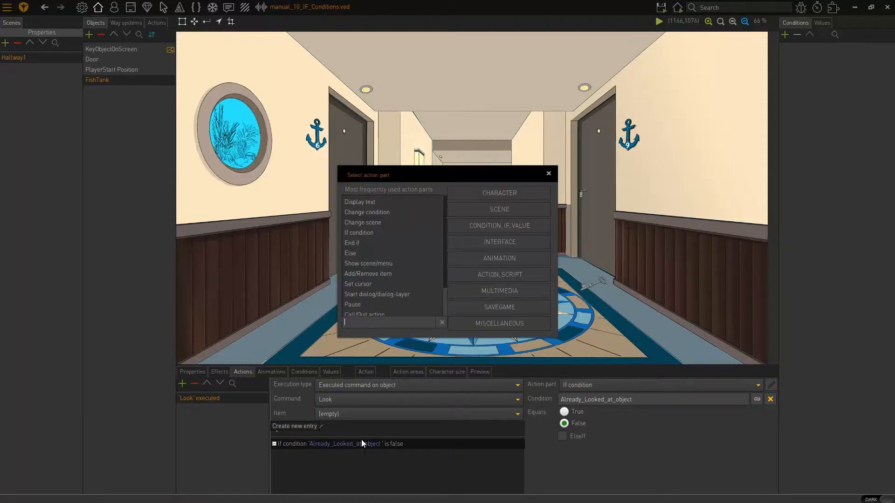
# Add a Display text part with MainCharacter saying "Hey, It's a fishtank"
pyautogui.click(360, 201)
pyautogui.write("Hey, it's a fishtank")
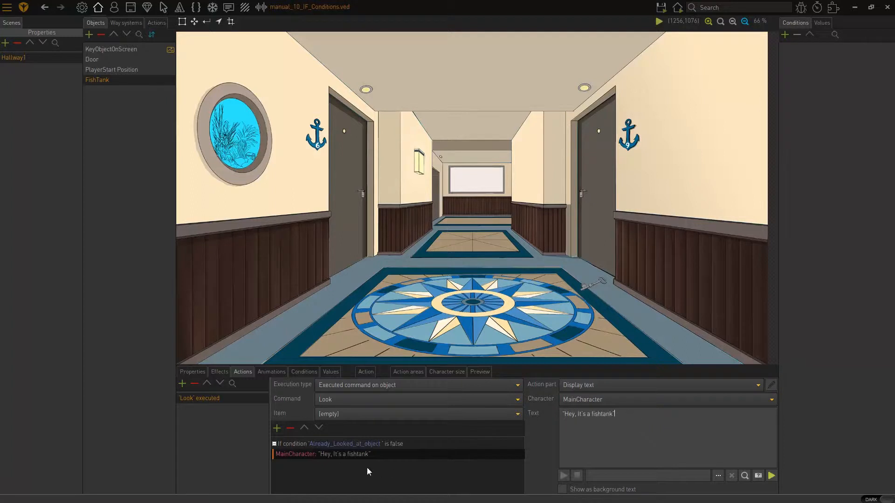
pyautogui.moveTo(396, 447)
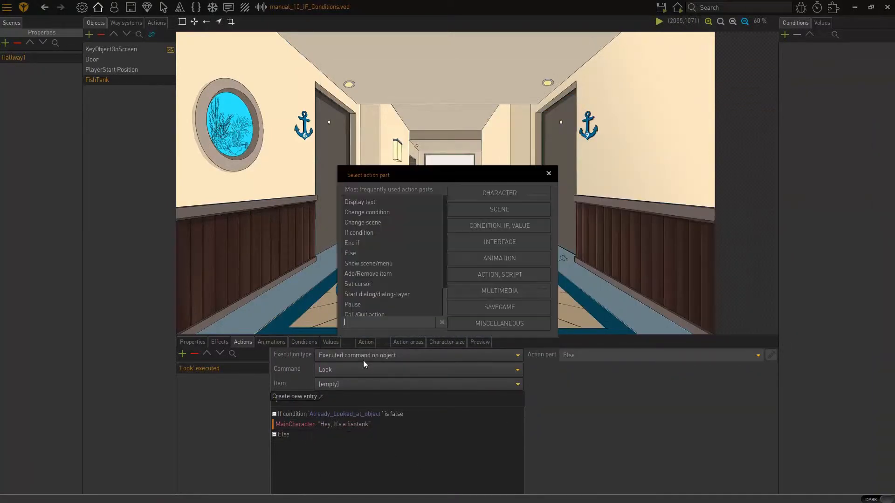
# Add a Display text part after Else saying "That fishtank has a crack in it!"
pyautogui.click(360, 201)
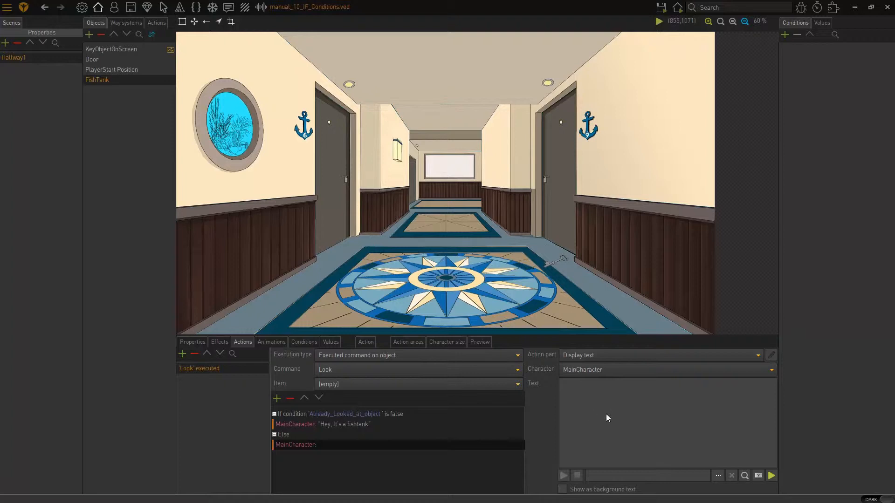
pyautogui.write('That fishtank has a crack in it!"')
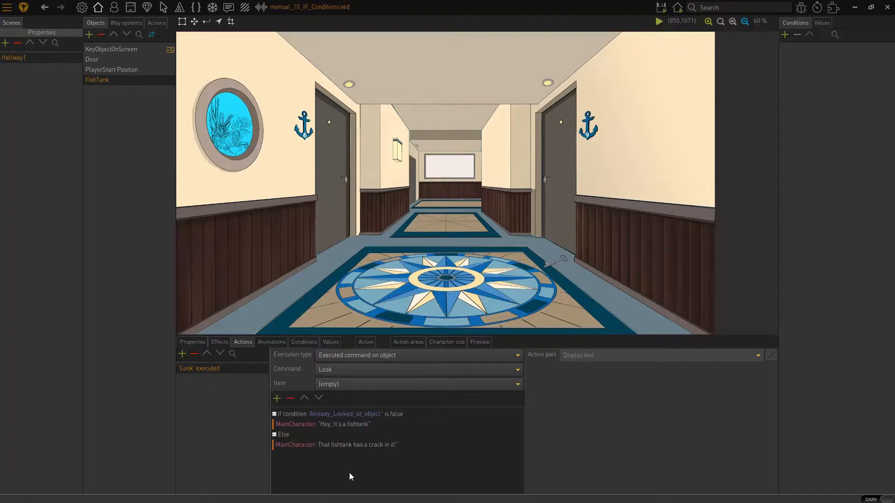
pyautogui.moveTo(356, 469)
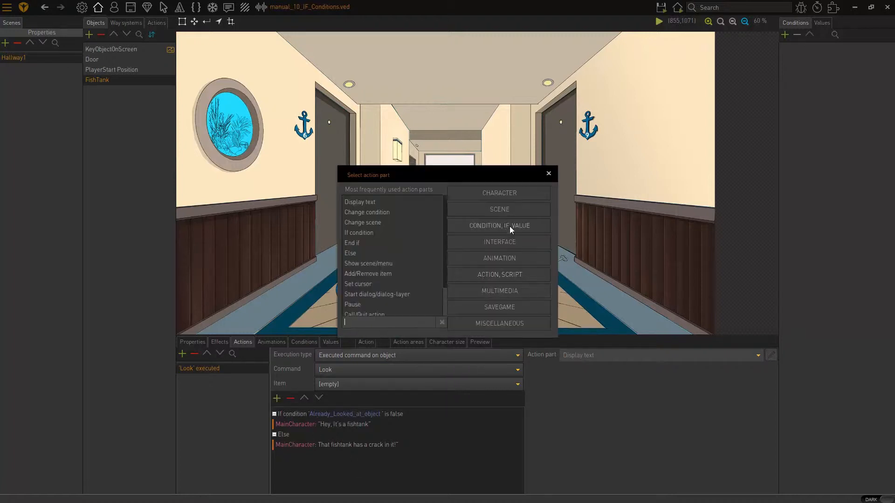
# Close the Look script's If/Else block with an End if part
pyautogui.click(499, 226)
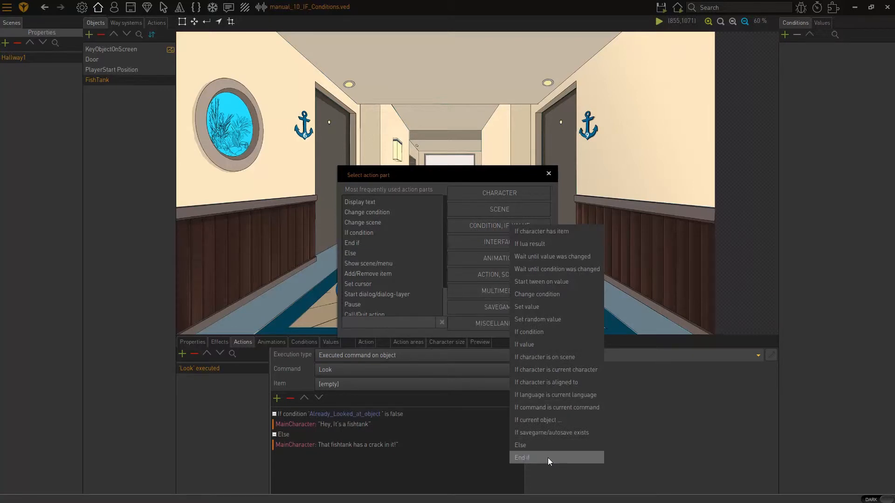
pyautogui.click(523, 458)
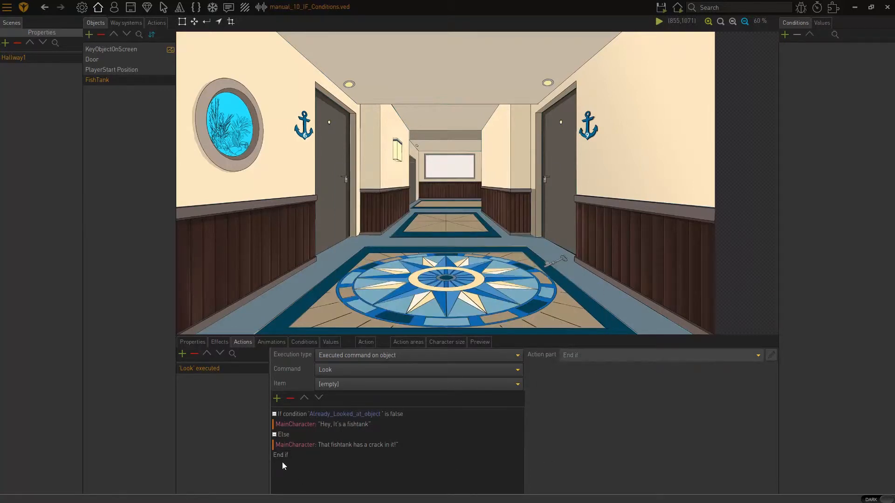
pyautogui.click(281, 455)
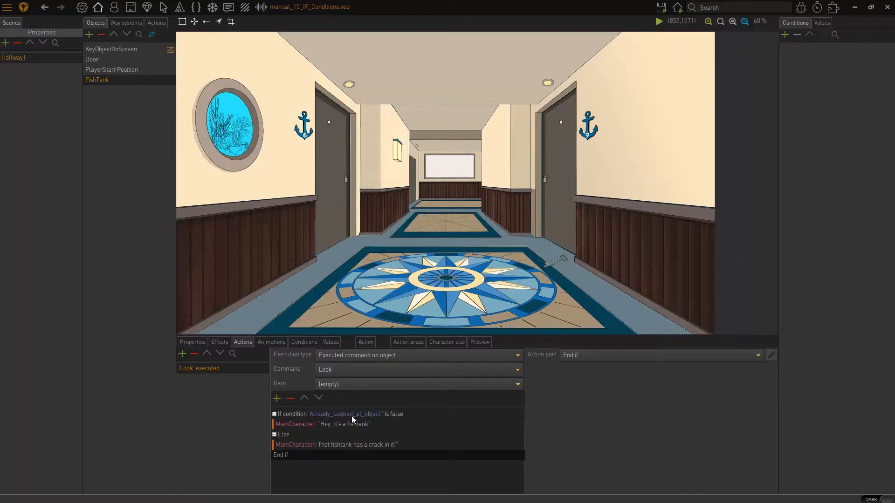
pyautogui.moveTo(356, 417)
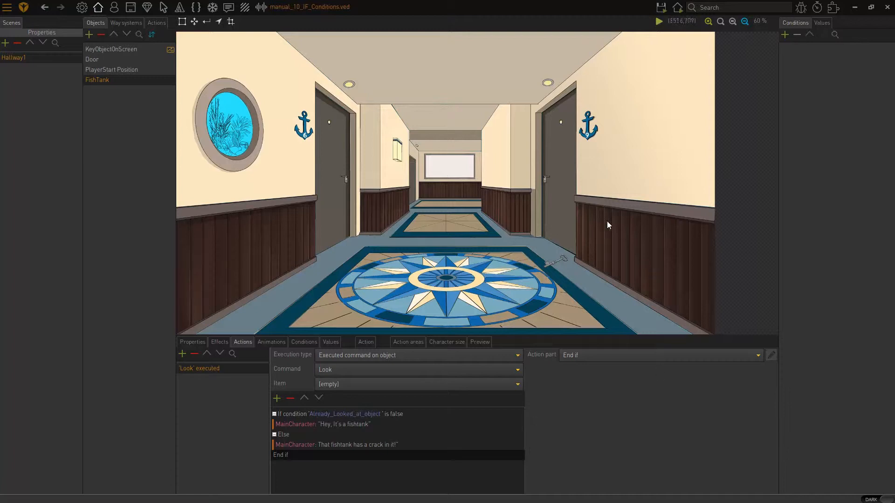
# Save and run the game, try Look on the fish tank, then close the game window
pyautogui.click(662, 8)
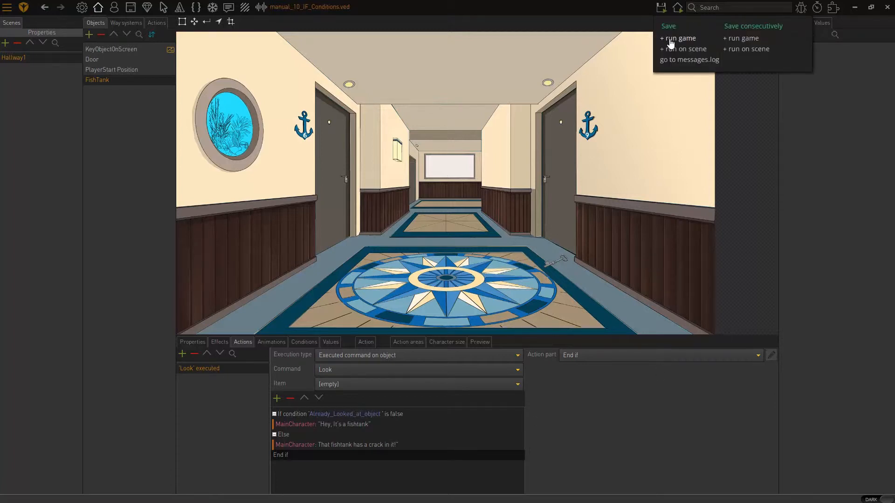
pyautogui.click(679, 38)
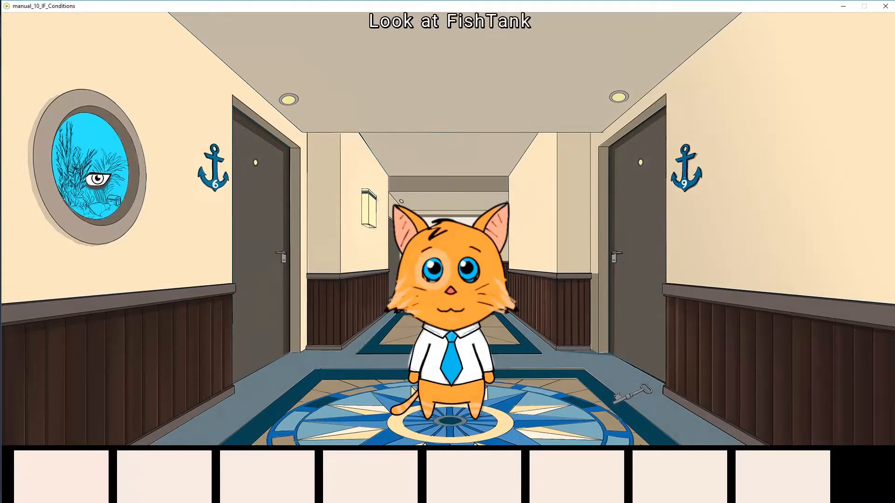
pyautogui.click(88, 178)
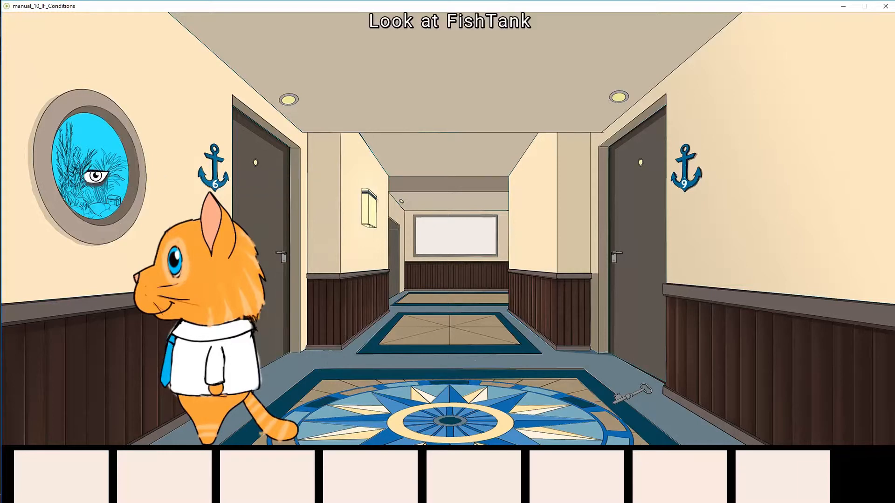
pyautogui.click(91, 168)
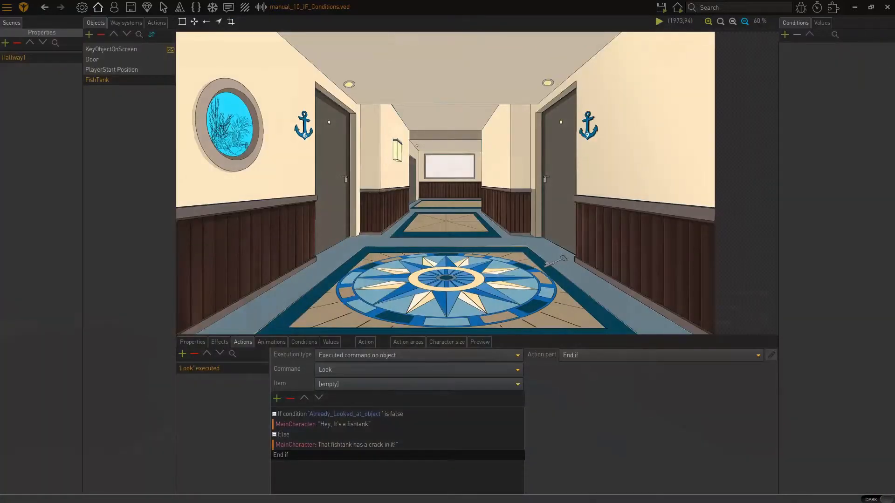
# Review the If condition and first fishtank line, then bring up the action part chooser after it
pyautogui.click(357, 414)
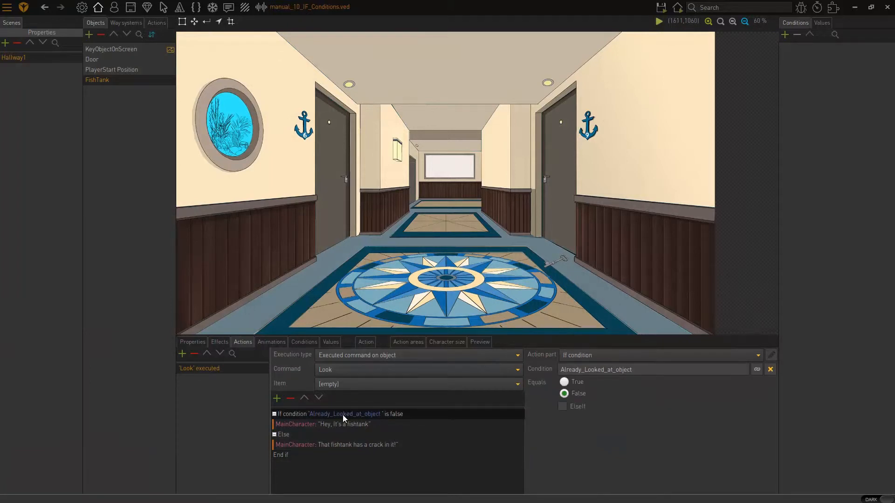
pyautogui.click(333, 425)
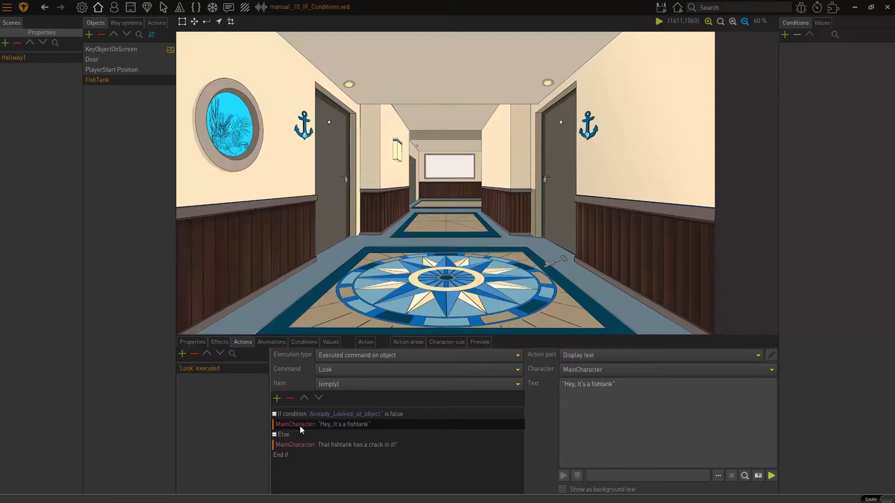
pyautogui.moveTo(365, 417)
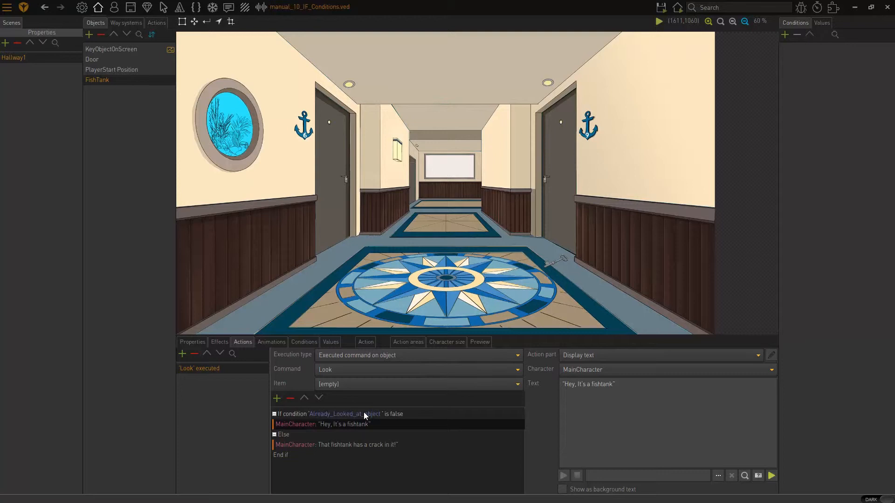
pyautogui.click(276, 398)
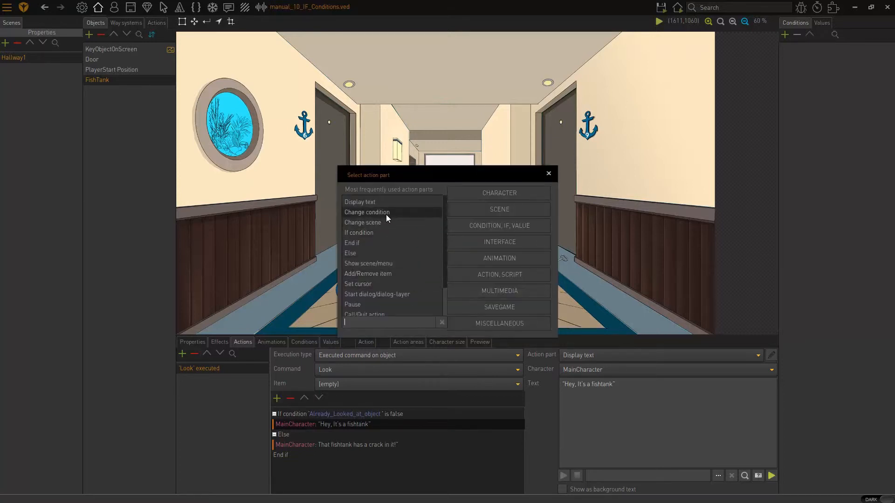
# Add a Change condition part setting Already_Looked_at_object to True after the first line
pyautogui.click(367, 212)
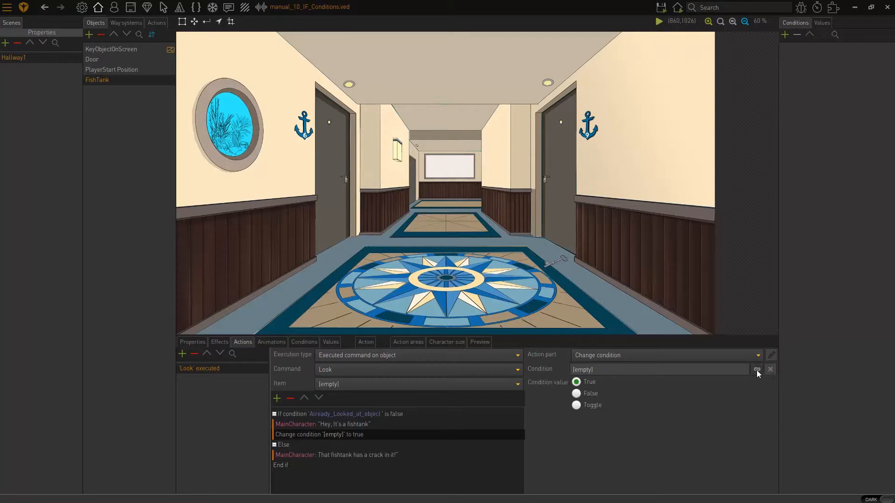
pyautogui.click(757, 369)
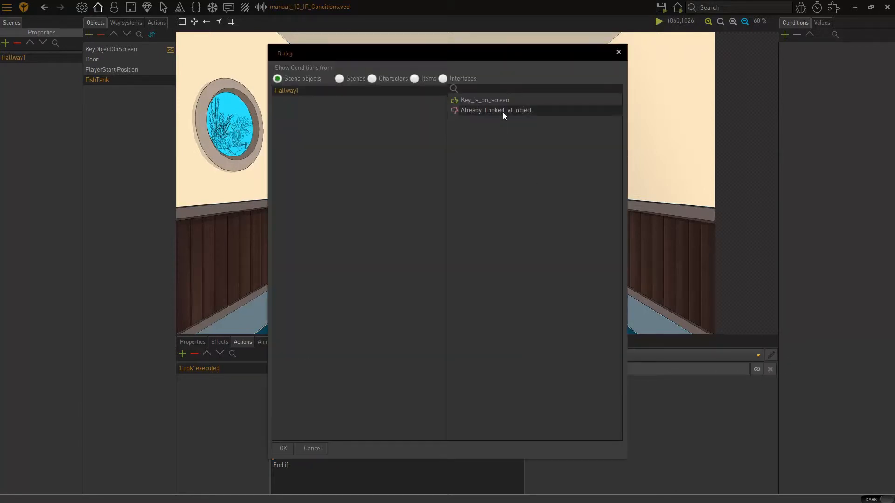
pyautogui.click(284, 449)
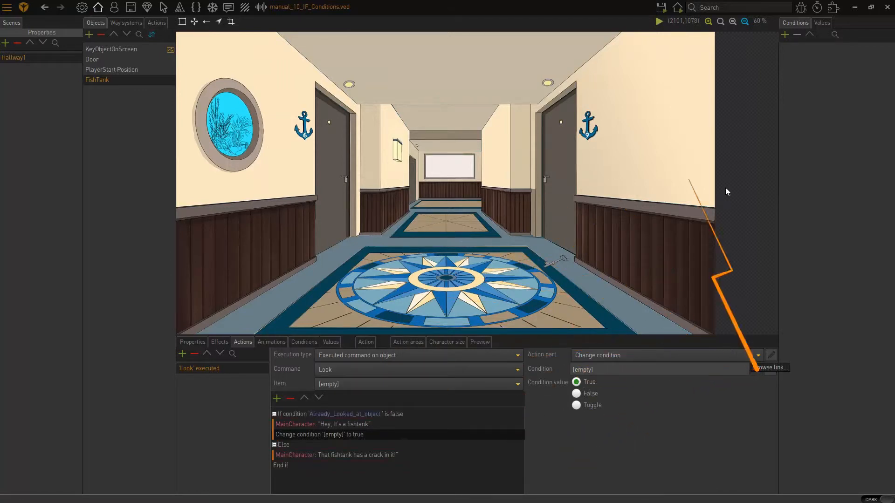
pyautogui.moveTo(567, 461)
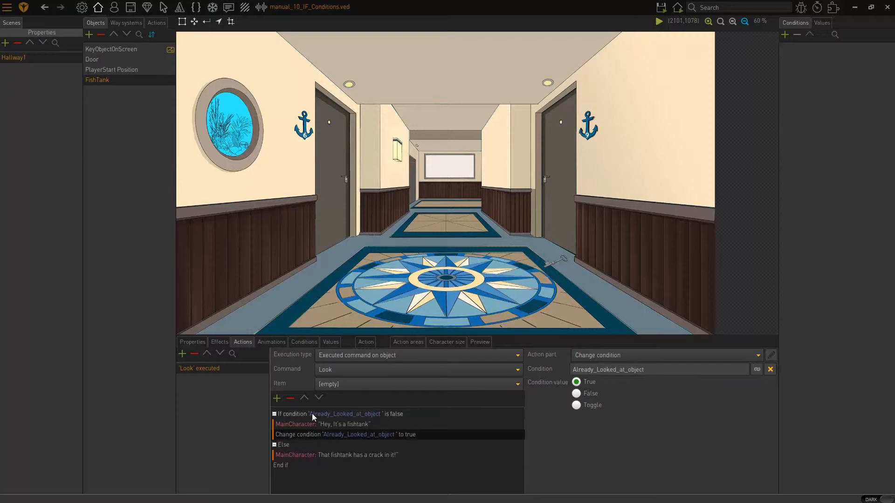
pyautogui.moveTo(340, 462)
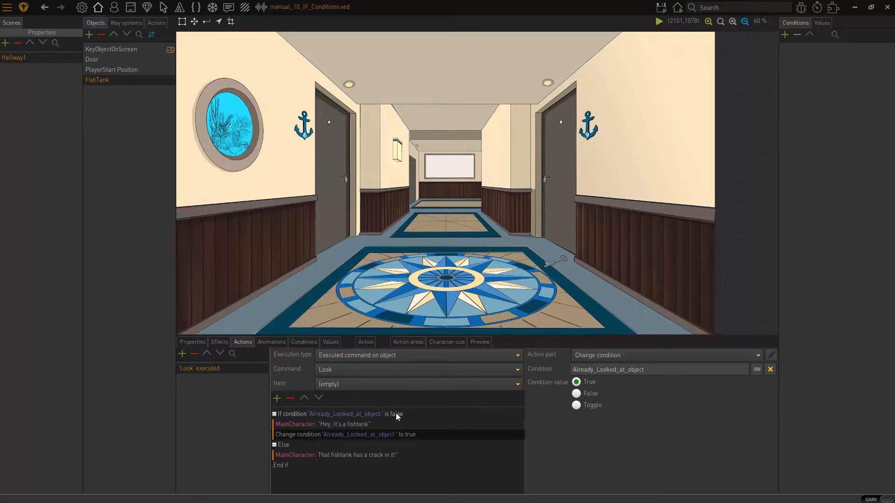
# Review the If condition, Else, End if and second fishtank text entries
pyautogui.click(336, 424)
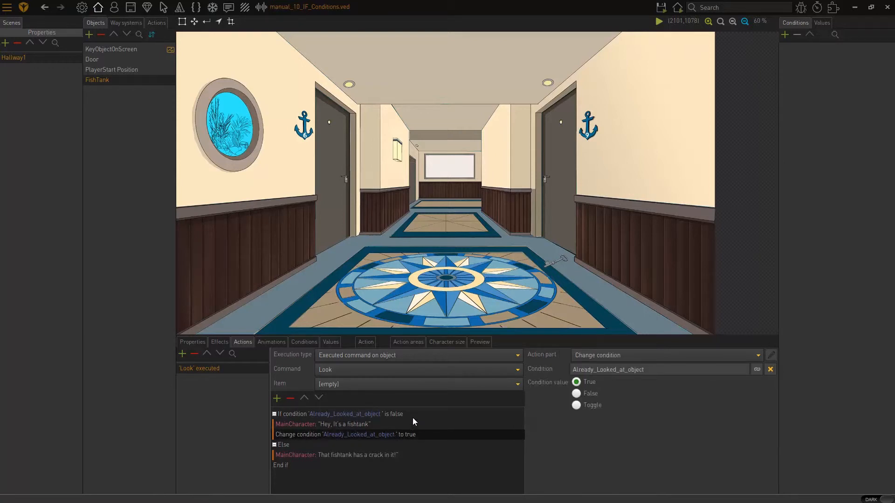
pyautogui.moveTo(377, 456)
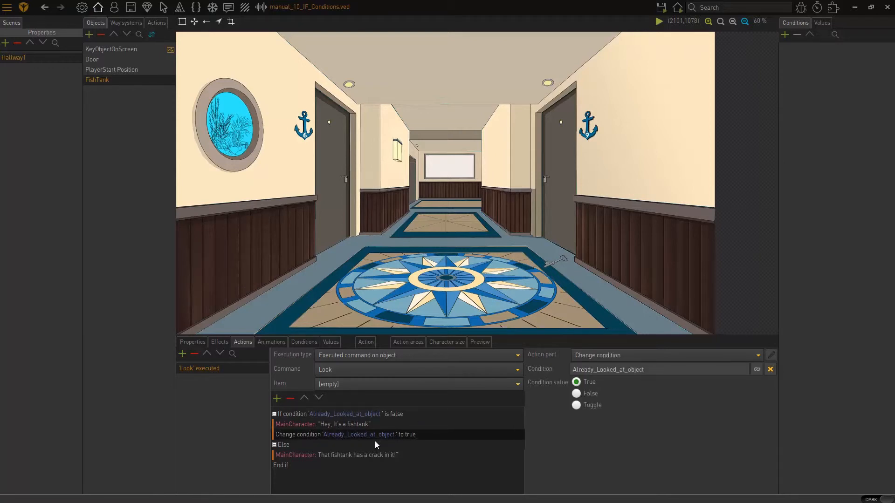
pyautogui.click(355, 414)
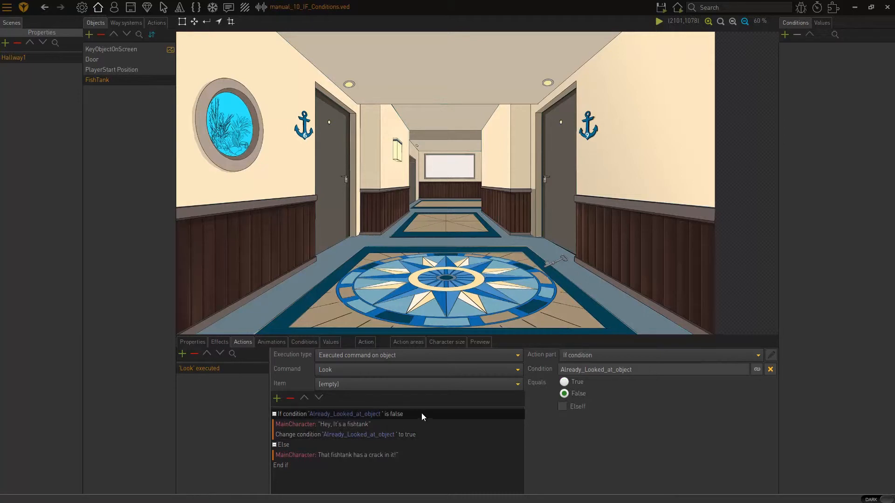
pyautogui.moveTo(355, 420)
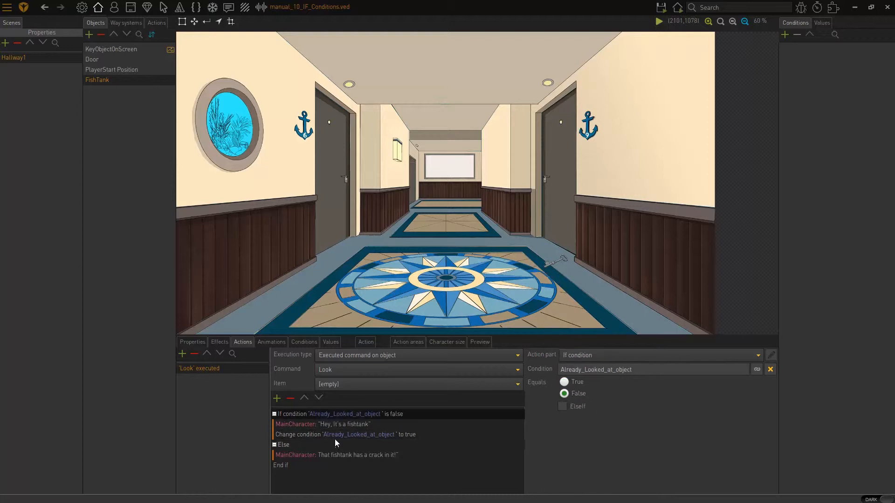
pyautogui.click(281, 466)
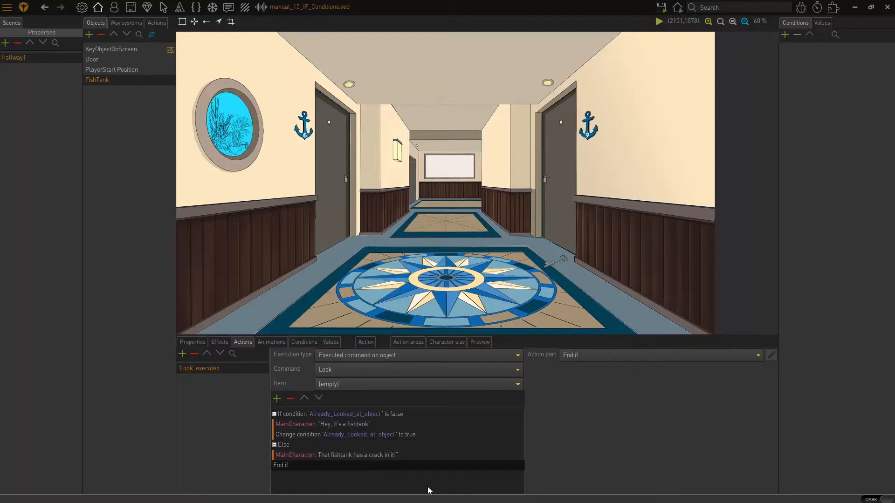
pyautogui.click(363, 455)
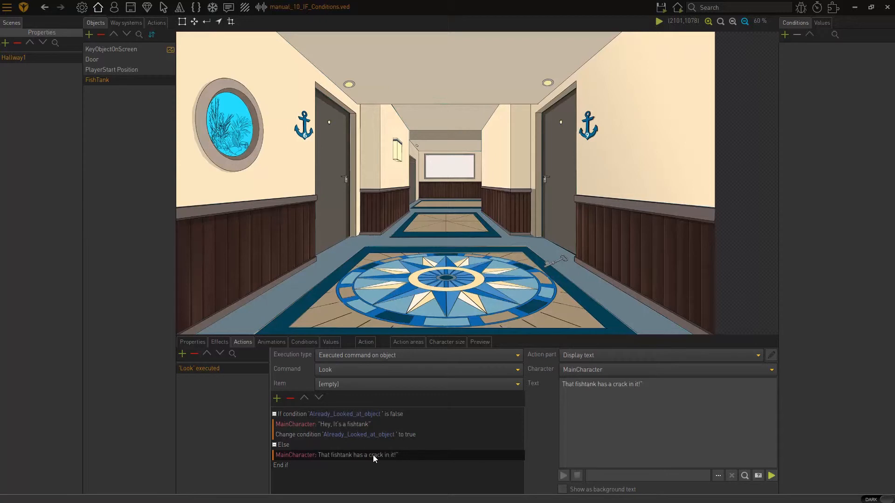
pyautogui.click(658, 20)
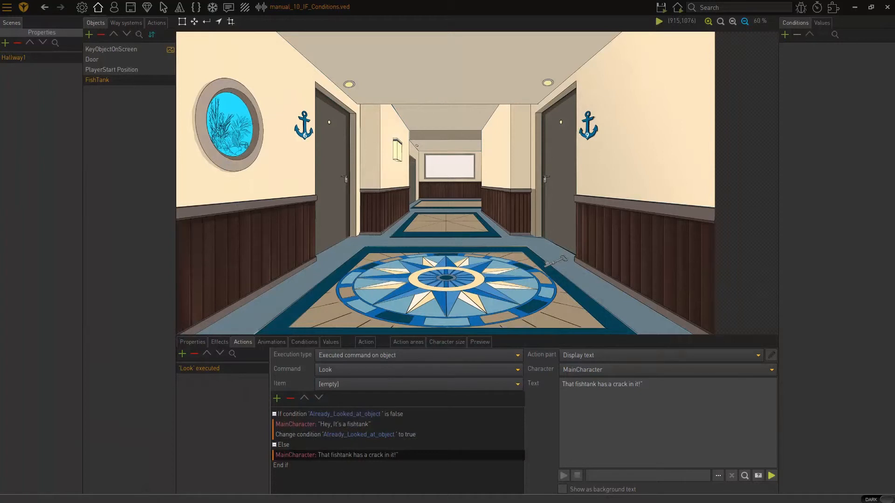
pyautogui.click(312, 435)
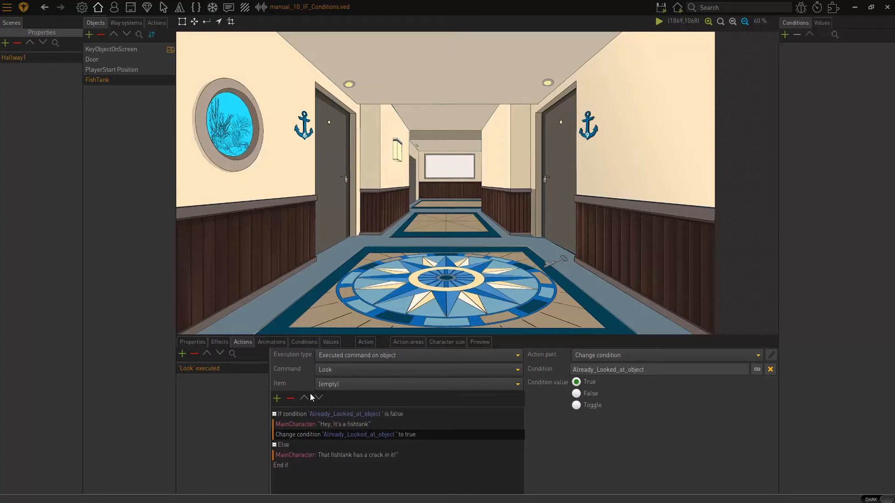
# Move the Change condition entry up and back under the first line, then bring up the part chooser after End if
pyautogui.click(323, 425)
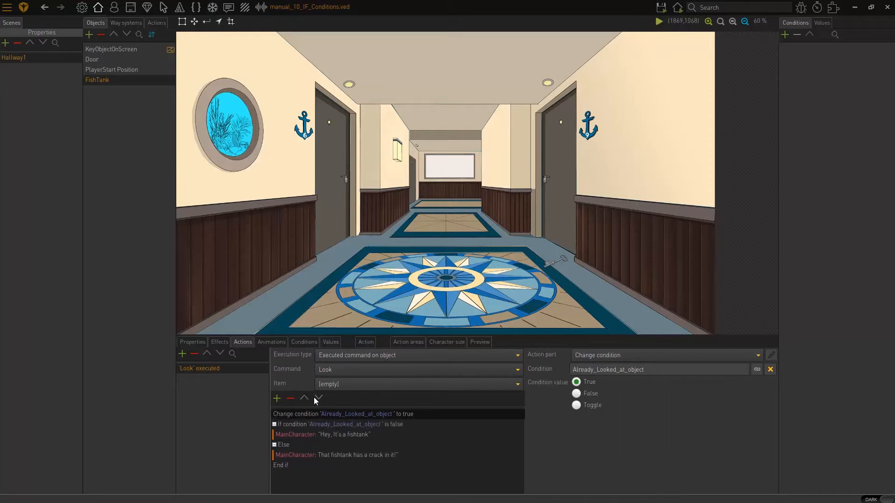
pyautogui.click(319, 399)
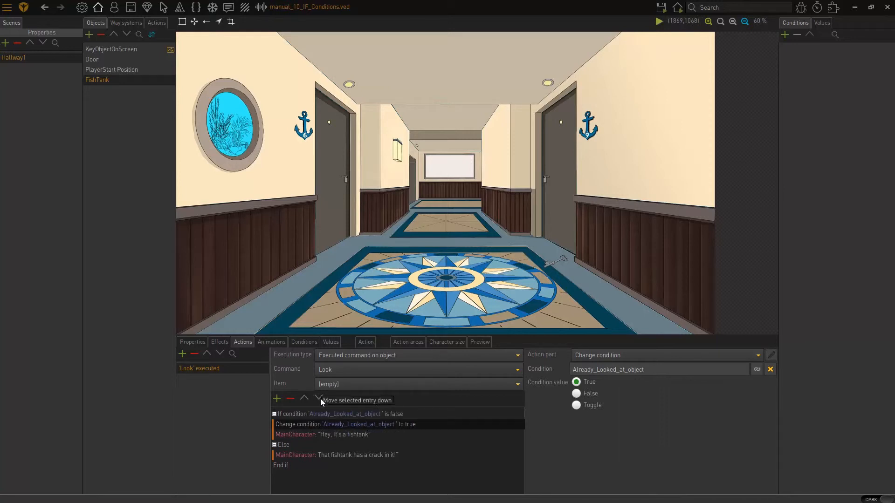
pyautogui.click(319, 399)
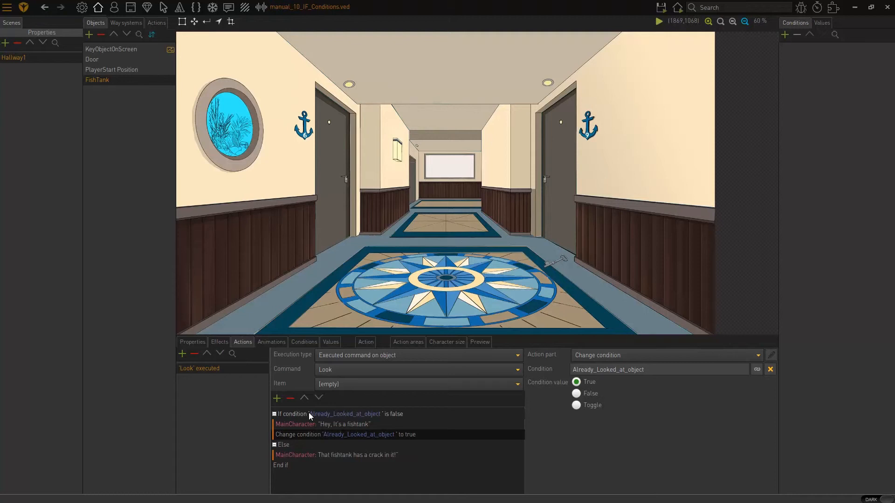
pyautogui.moveTo(349, 438)
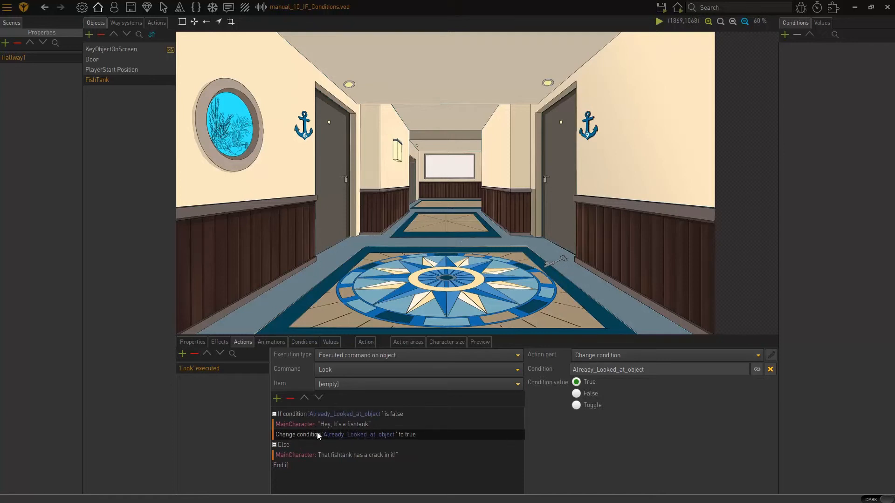
pyautogui.click(281, 465)
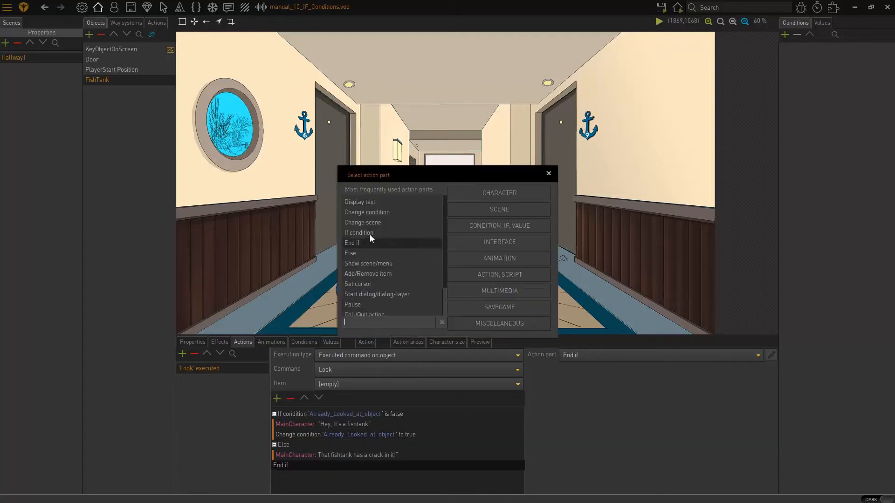
# Dismiss the chooser without adding a part and review the Else, If condition and text entries
pyautogui.click(368, 213)
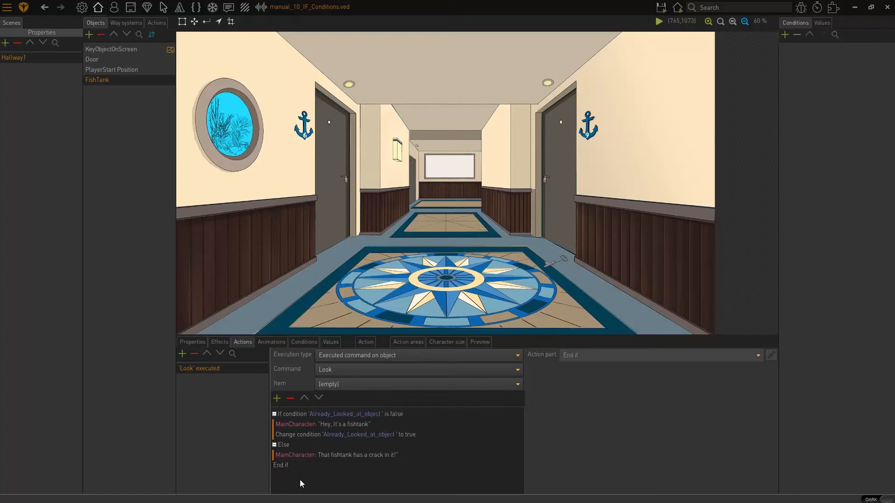
pyautogui.click(284, 445)
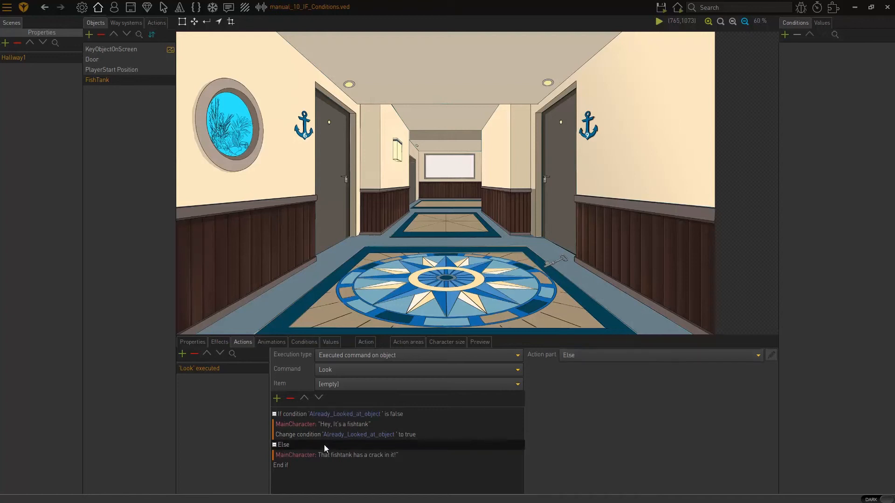
pyautogui.click(290, 414)
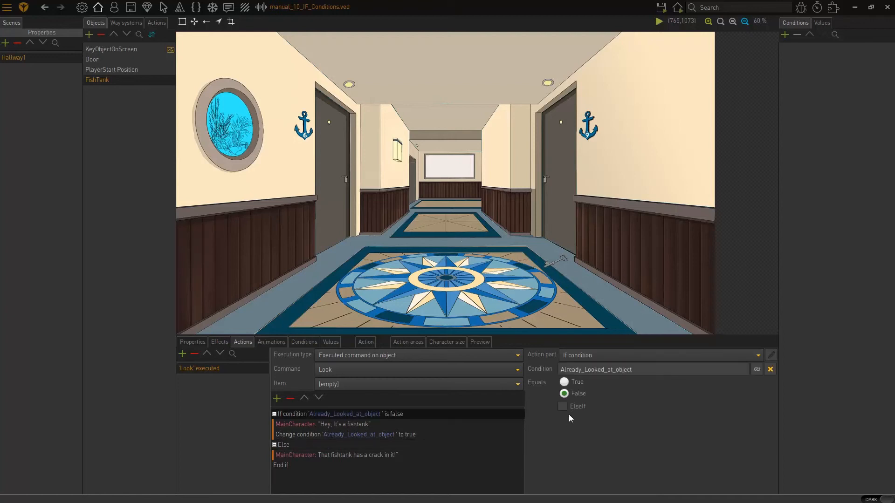
pyautogui.click(335, 455)
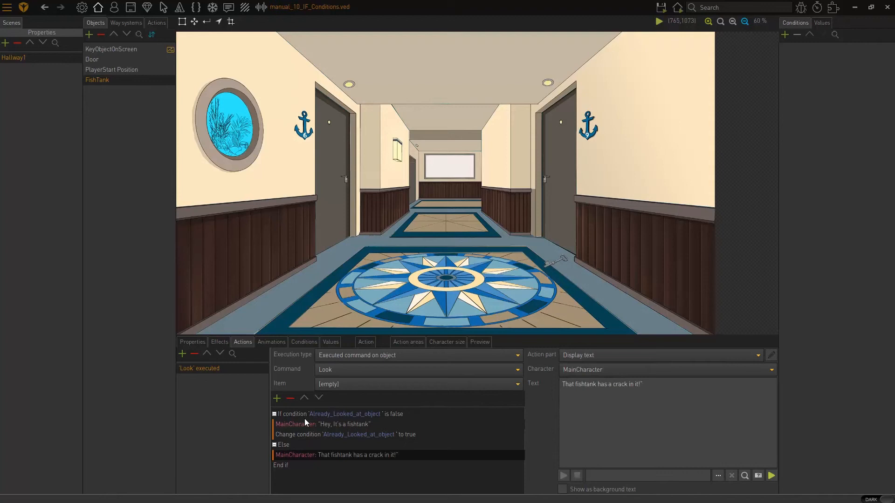
pyautogui.click(335, 414)
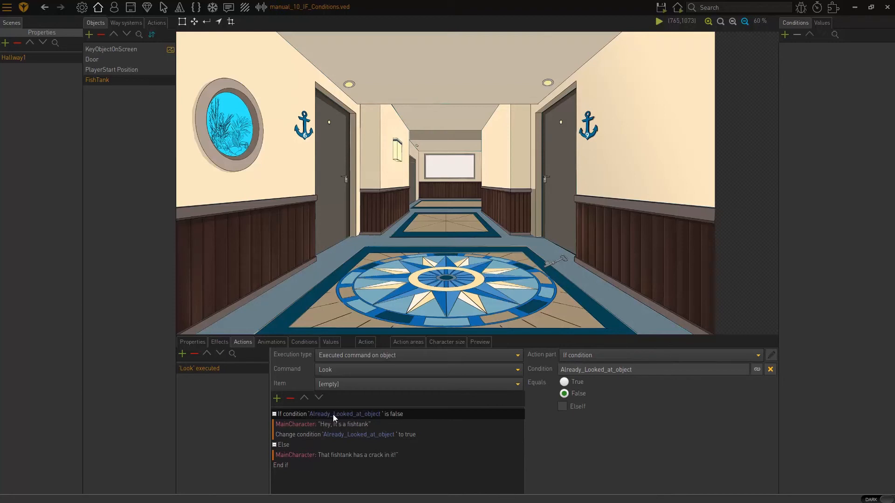
pyautogui.moveTo(380, 438)
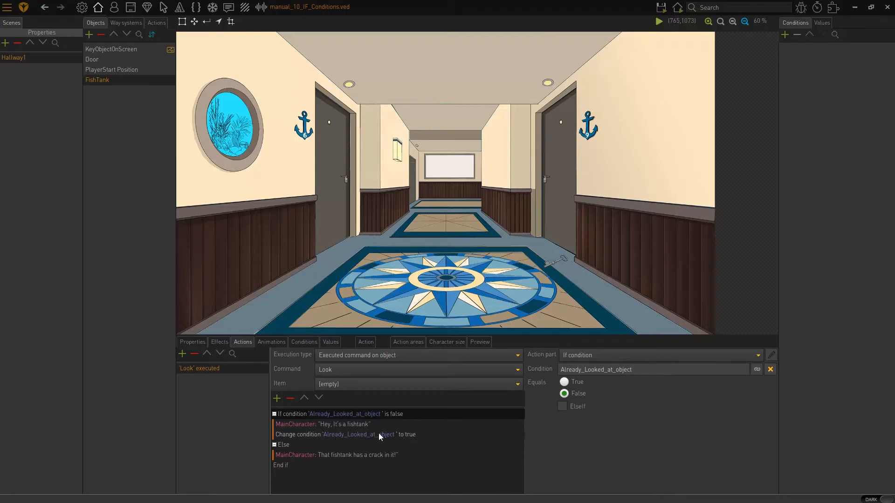